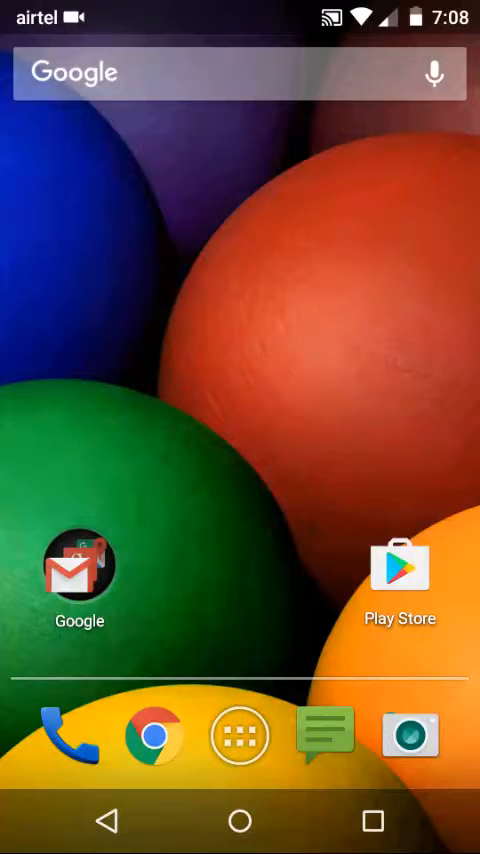
- Search Play Store for 'dump', install Dumpster Image & Video Restore and accept its permissions
left_click(400, 568)
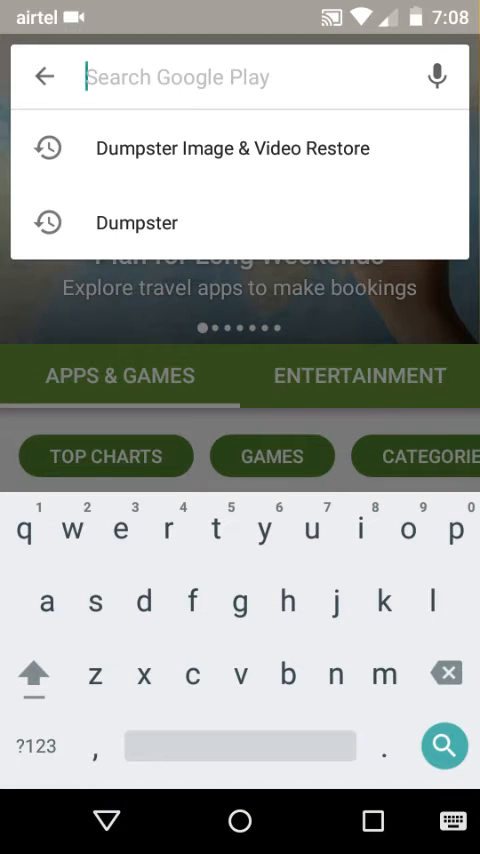
type("dump")
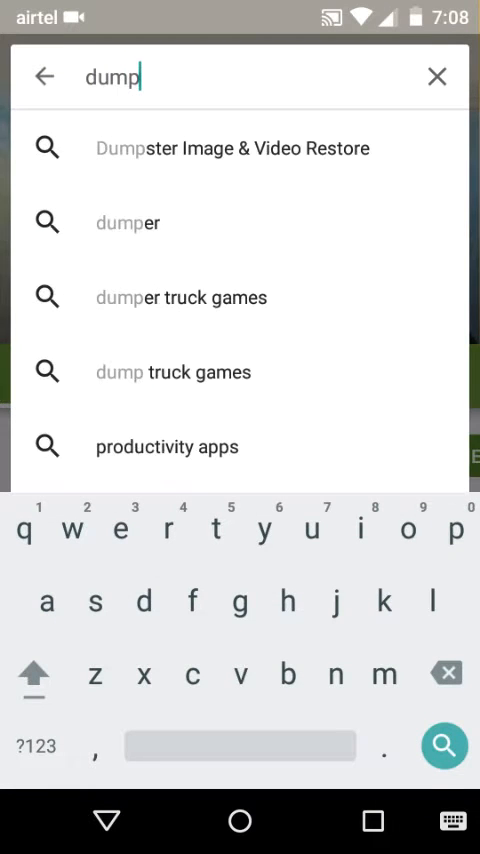
left_click(232, 148)
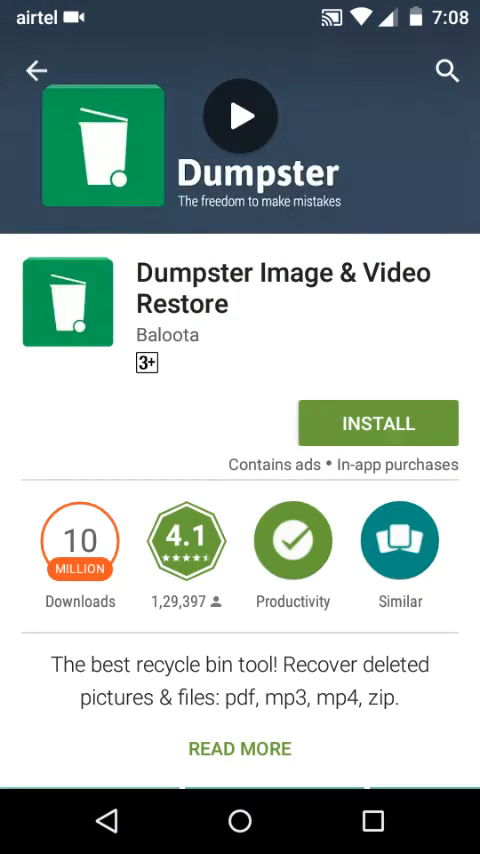
left_click(380, 422)
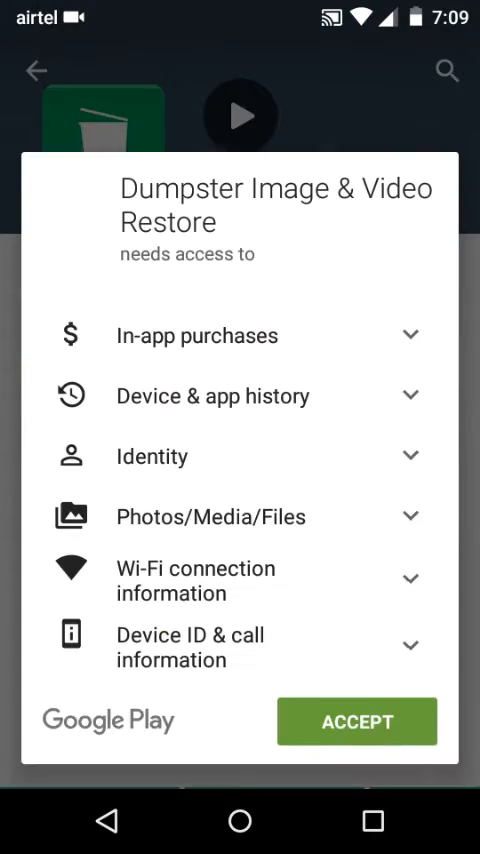
left_click(356, 720)
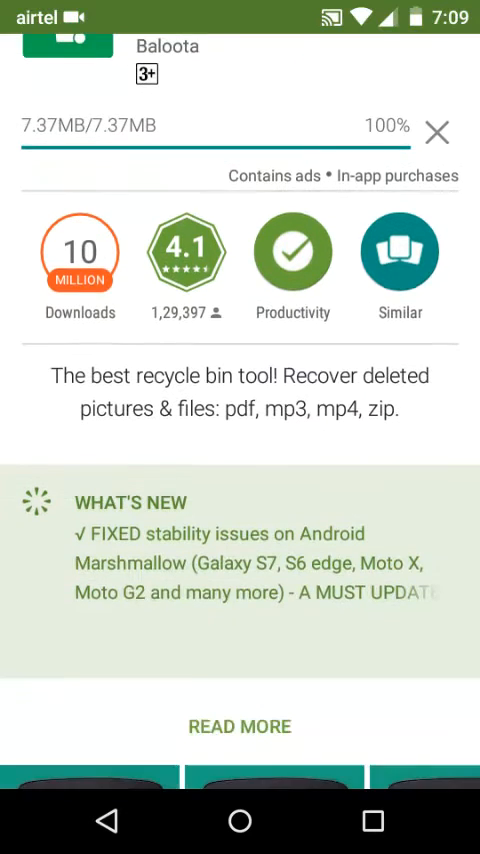
- Browse the Dumpster store page while the installation completes
scroll("down", 3)
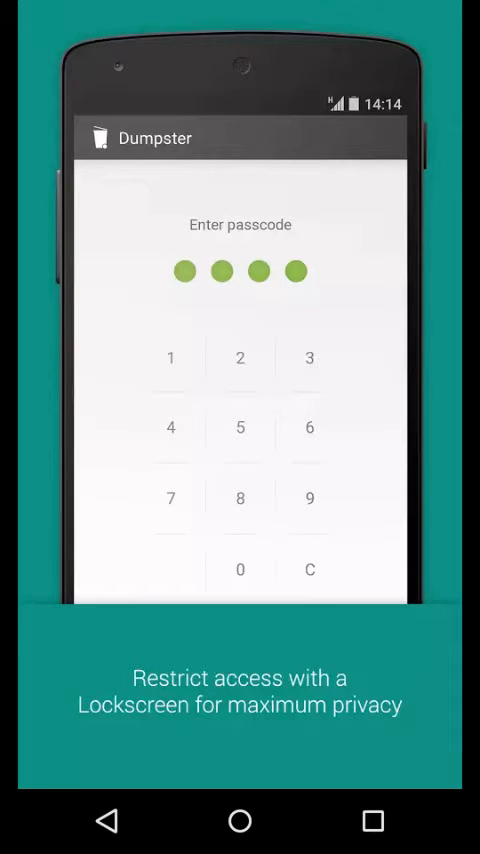
scroll("left", 3)
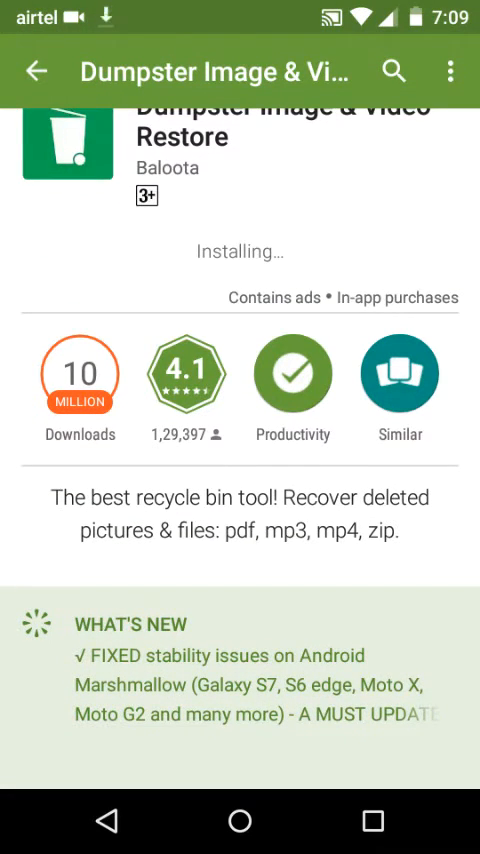
scroll("down", 3)
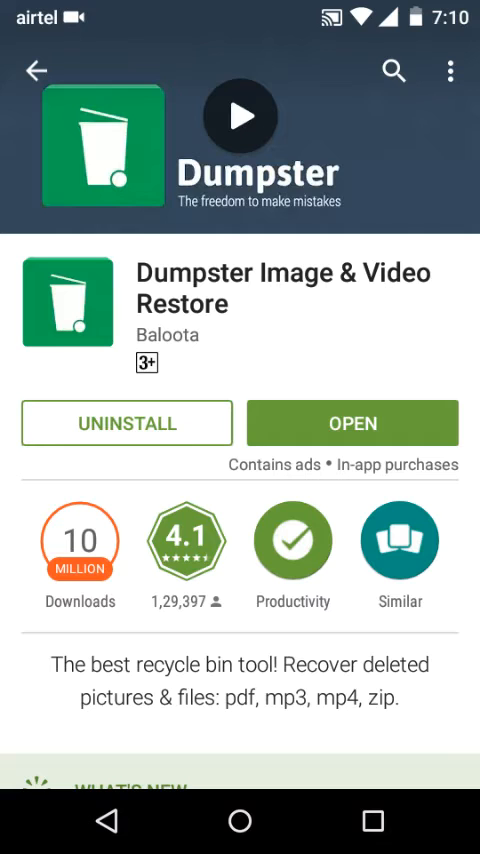
- Launch the newly installed Dumpster app from its store page
left_click(352, 422)
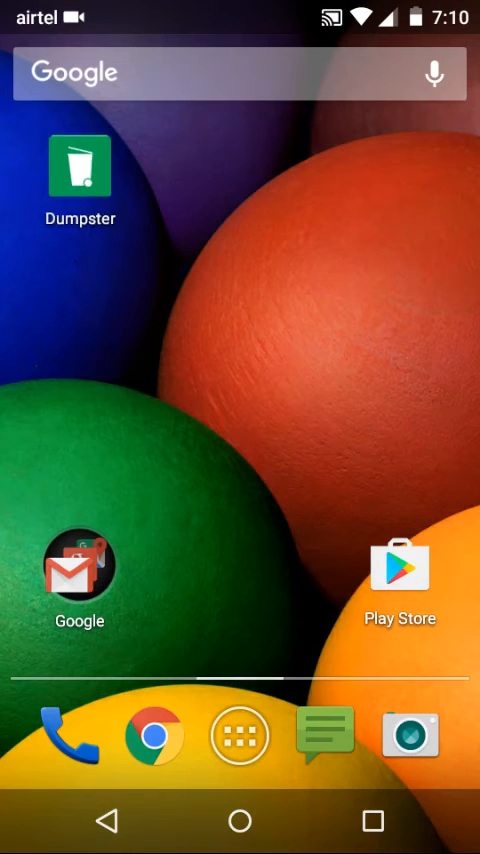
- In Gallery, go into the 1Videoshow album holding the video to delete
left_click(240, 736)
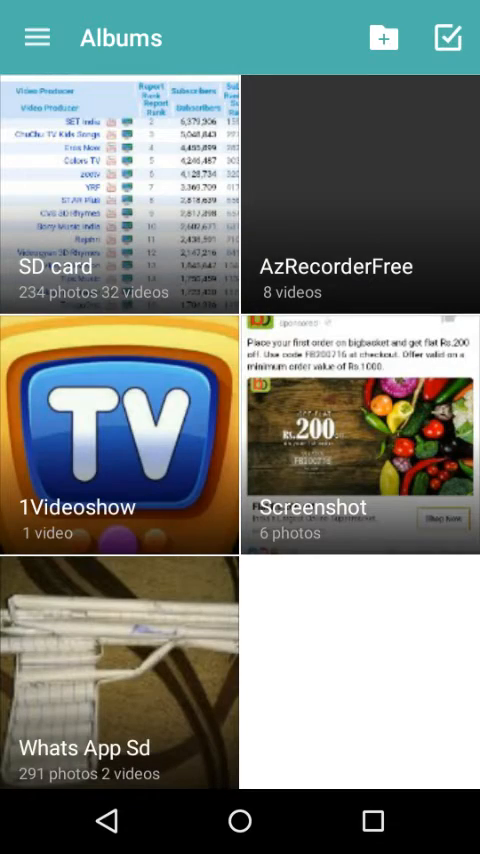
left_click(120, 440)
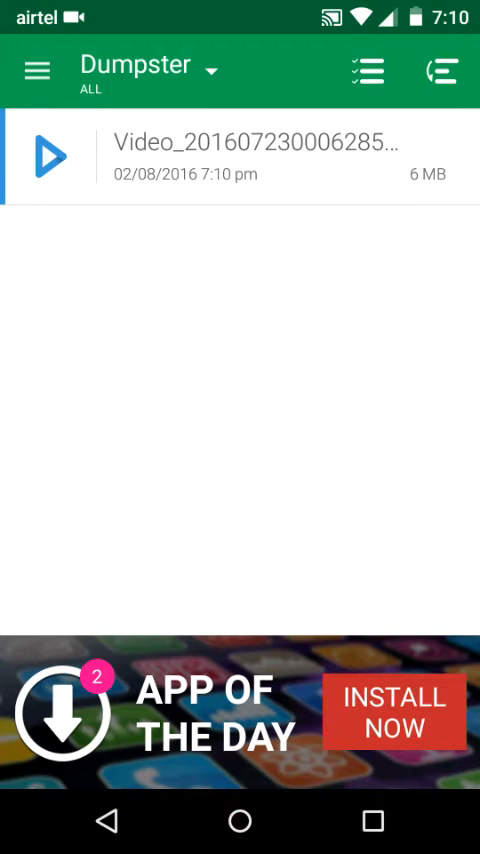
- Restore the deleted video, accepting /Dumpster/Restored as its destination folder
left_click(240, 160)
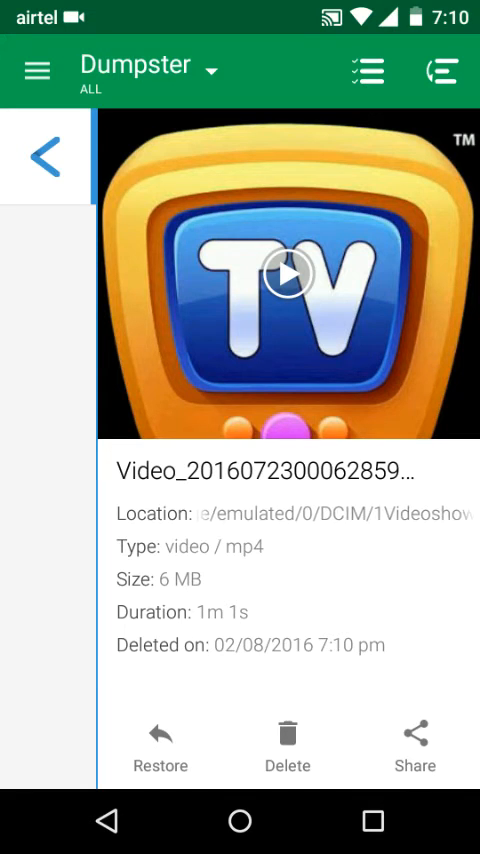
left_click(160, 748)
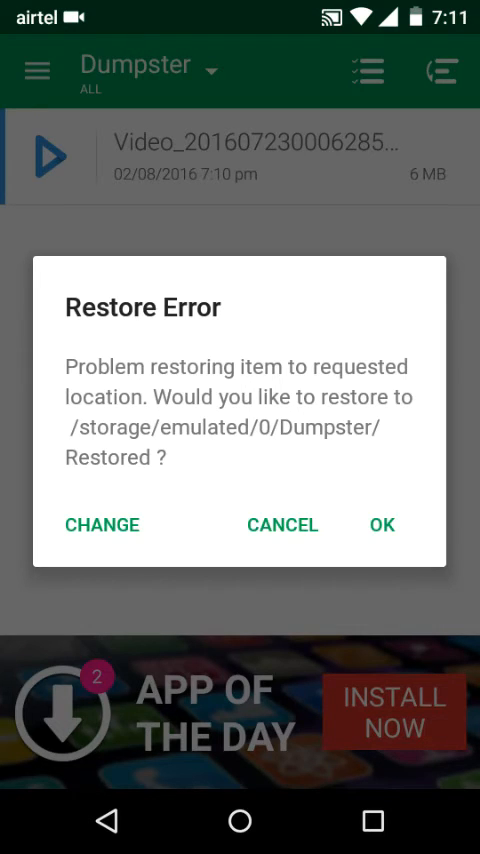
left_click(382, 524)
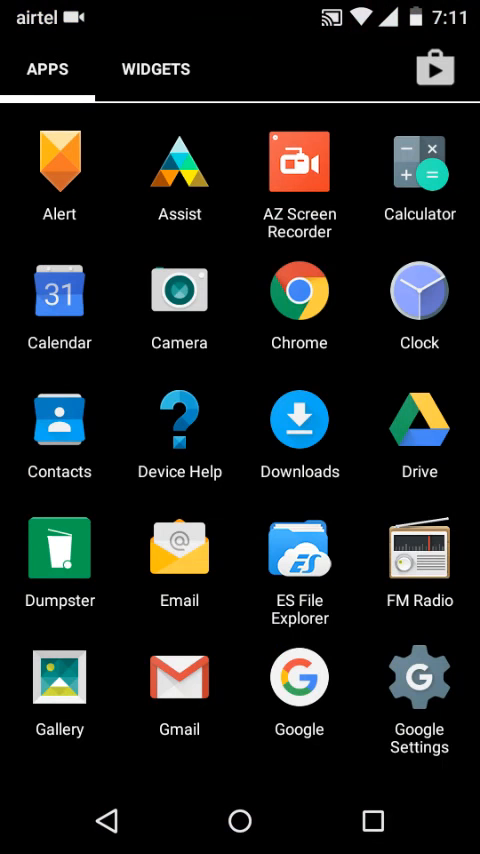
- Launch Gallery from the app drawer to see the new Restored album
left_click(60, 676)
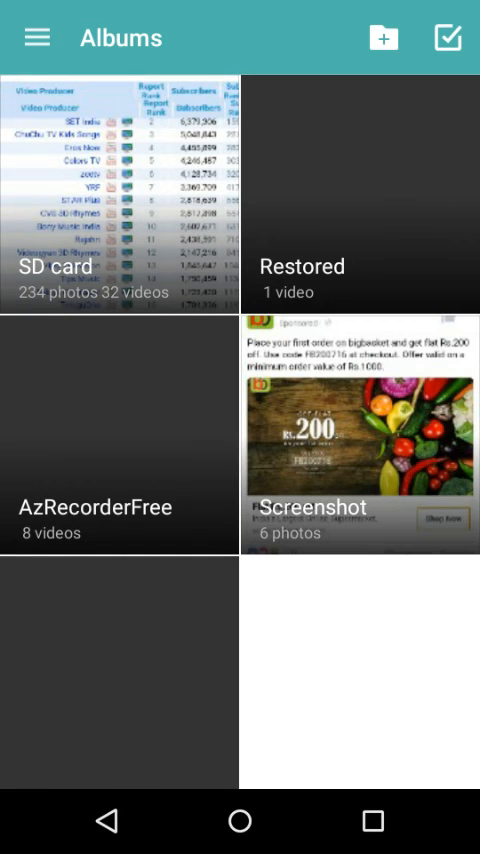